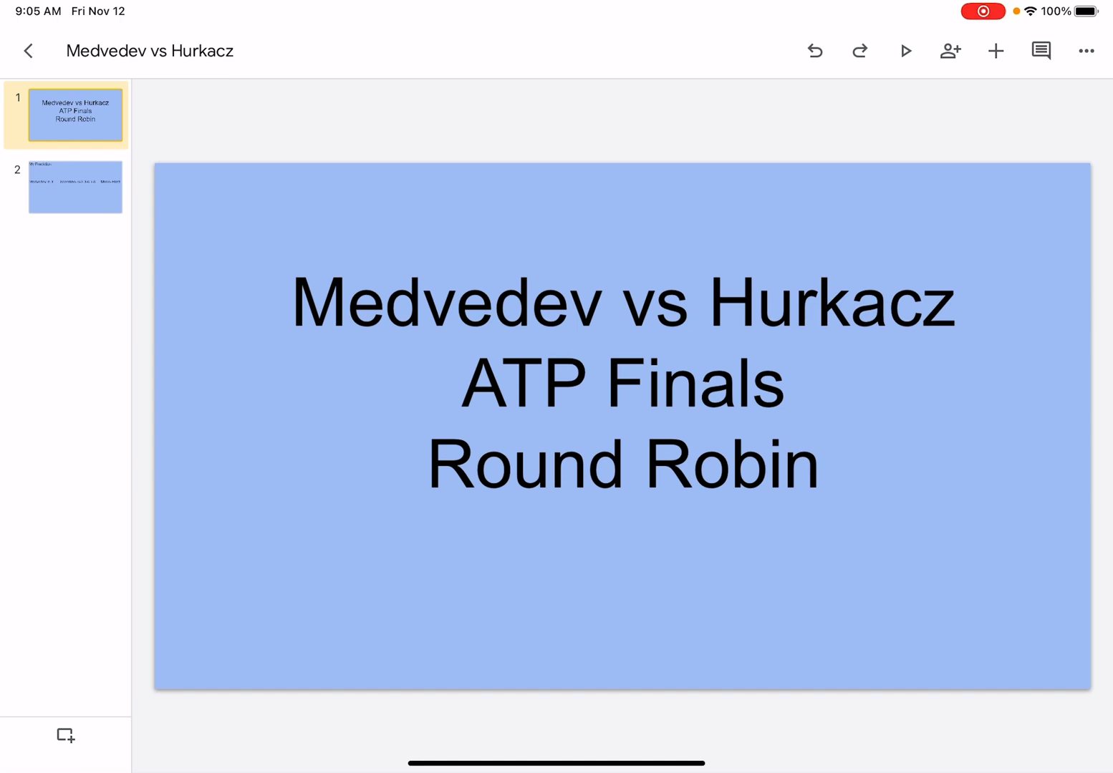
# Step: Show slide 2, 'My Prediction', listing Medvedev in 3, 6-3 3-6 7-6, Mode- Hard
pyautogui.click(74, 188)
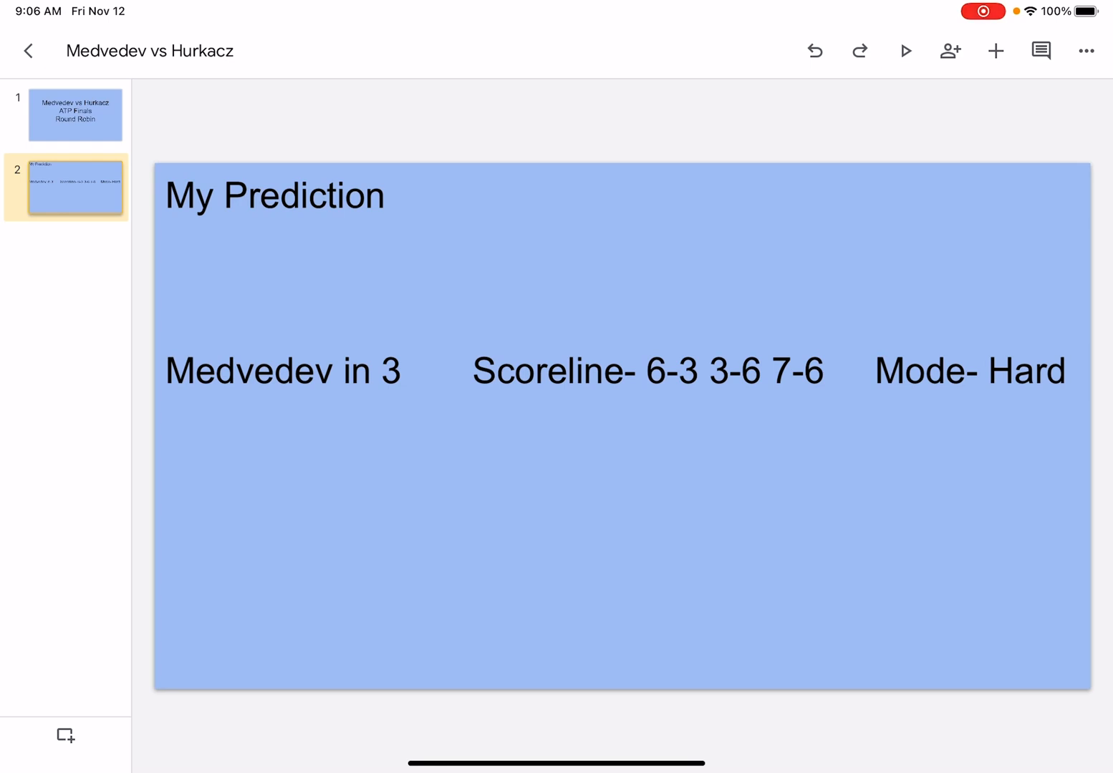